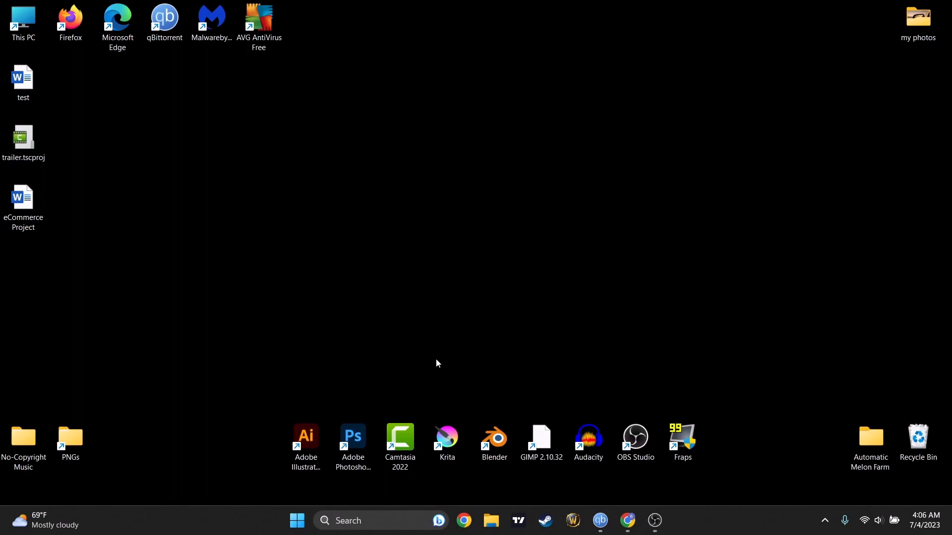
{"action": "mouse_move", "coordinate": [390, 420]}
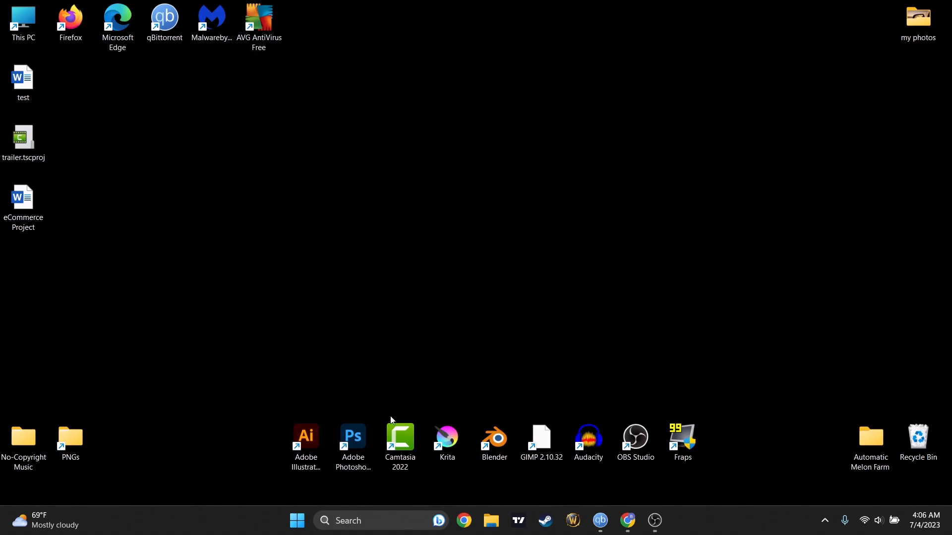
Launch Steam from the Windows Start menu search results
{"action": "left_click", "coordinate": [297, 520]}
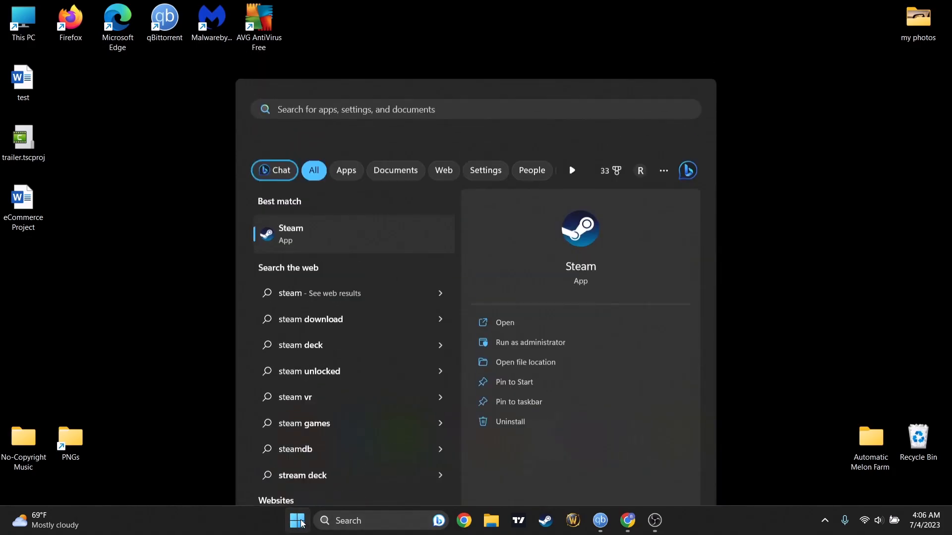
{"action": "left_click", "coordinate": [298, 521]}
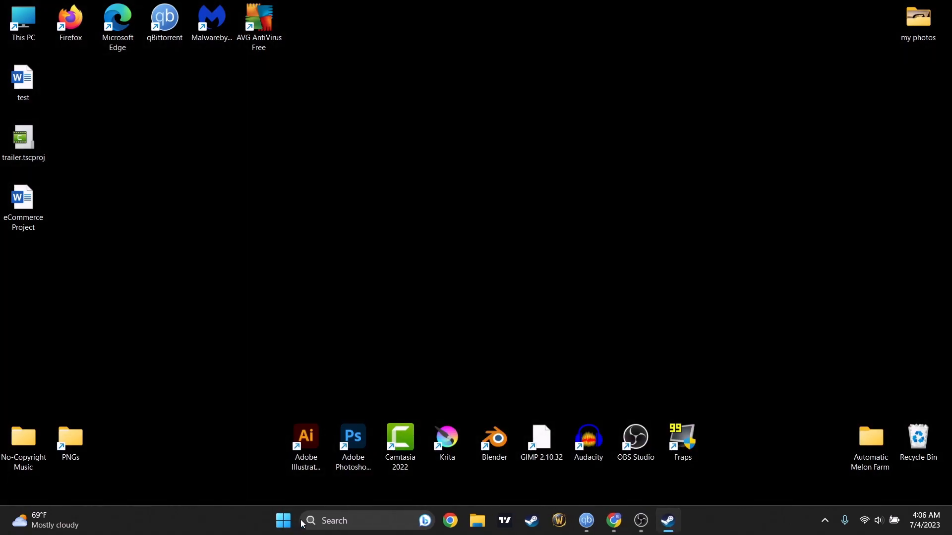
{"action": "mouse_move", "coordinate": [383, 513]}
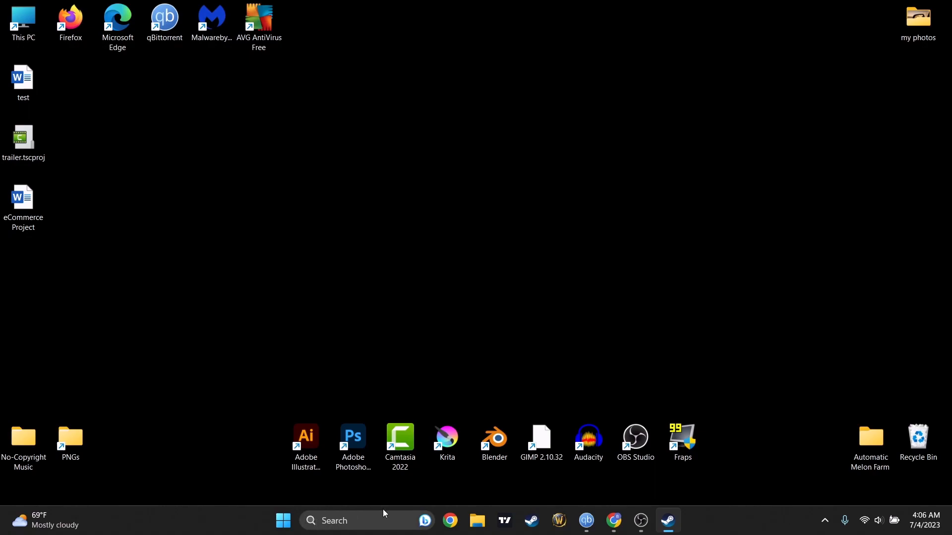
Open the community profile page from the Steam window, which reports the profile not found
{"action": "left_click", "coordinate": [667, 521]}
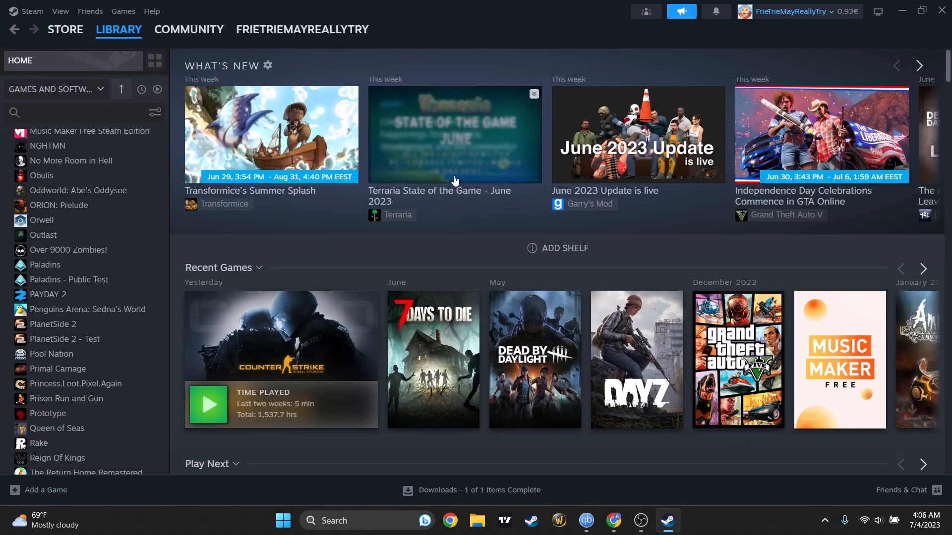
{"action": "scroll", "scroll_direction": "down", "scroll_amount": 3}
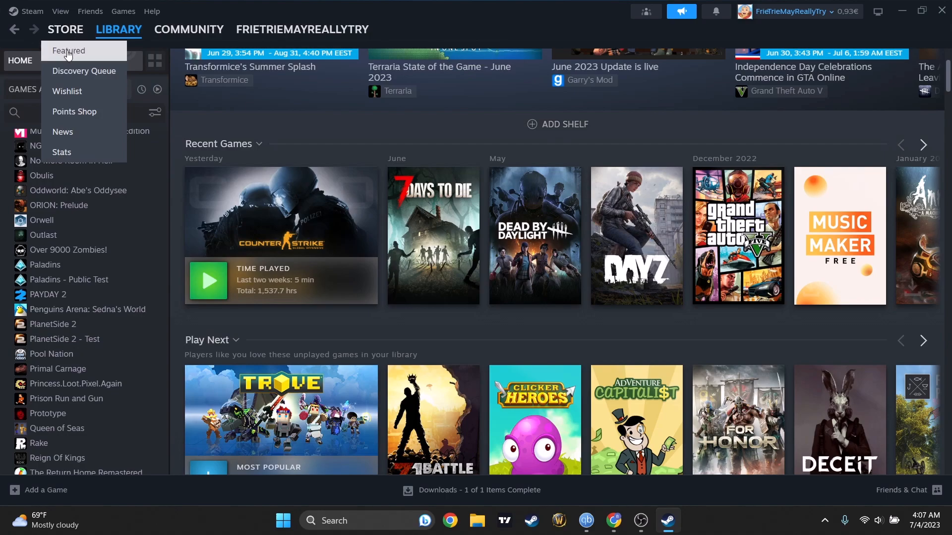
{"action": "left_click", "coordinate": [188, 29]}
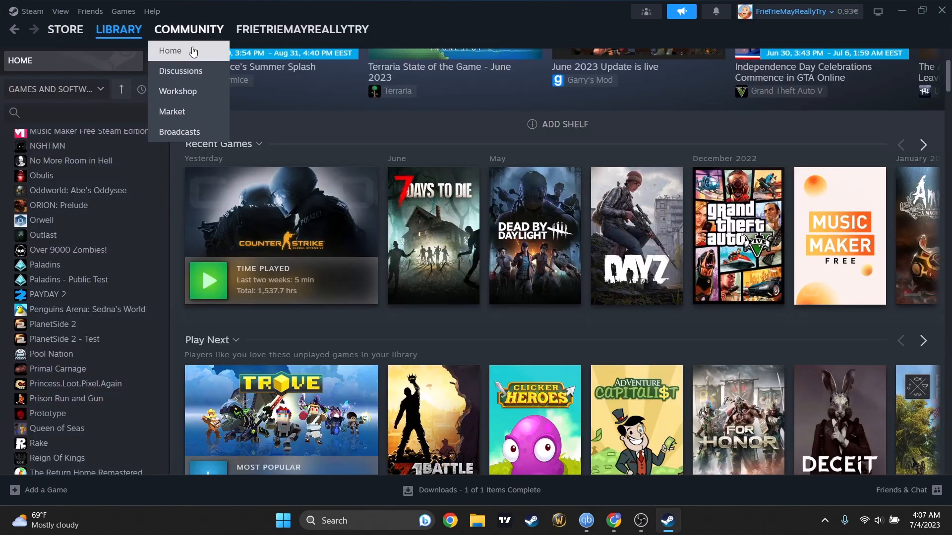
{"action": "left_click", "coordinate": [170, 50]}
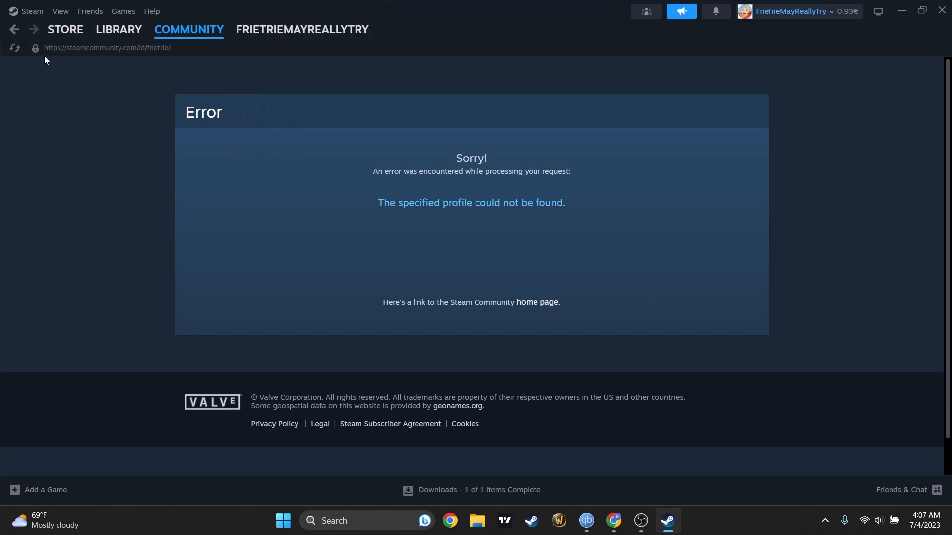
Open the Steam menu at the top-left to reach the client's settings
{"action": "left_click", "coordinate": [65, 29]}
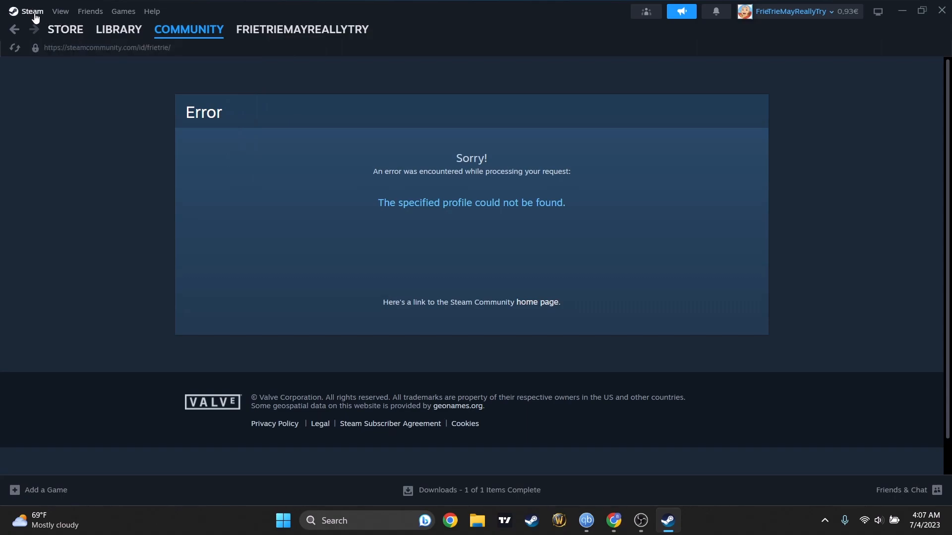
{"action": "mouse_move", "coordinate": [89, 19]}
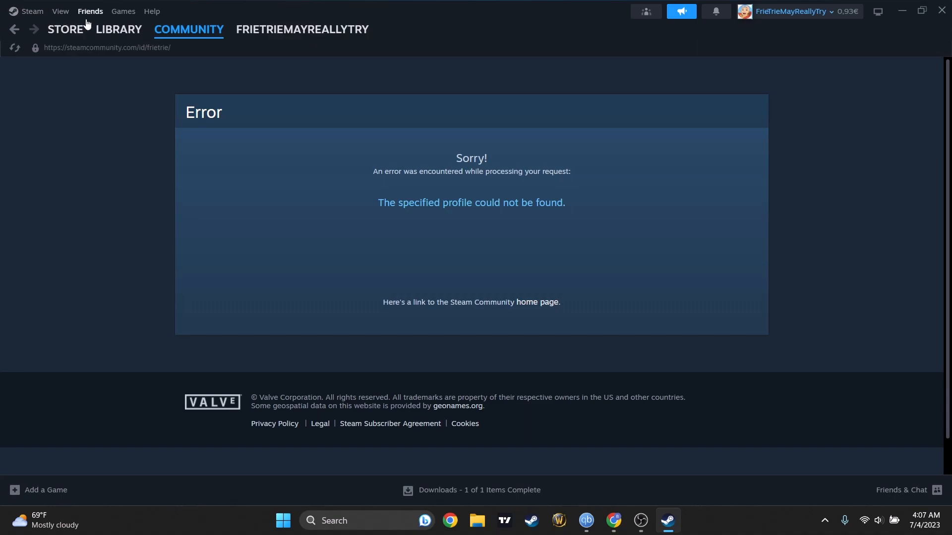
{"action": "left_click", "coordinate": [31, 10]}
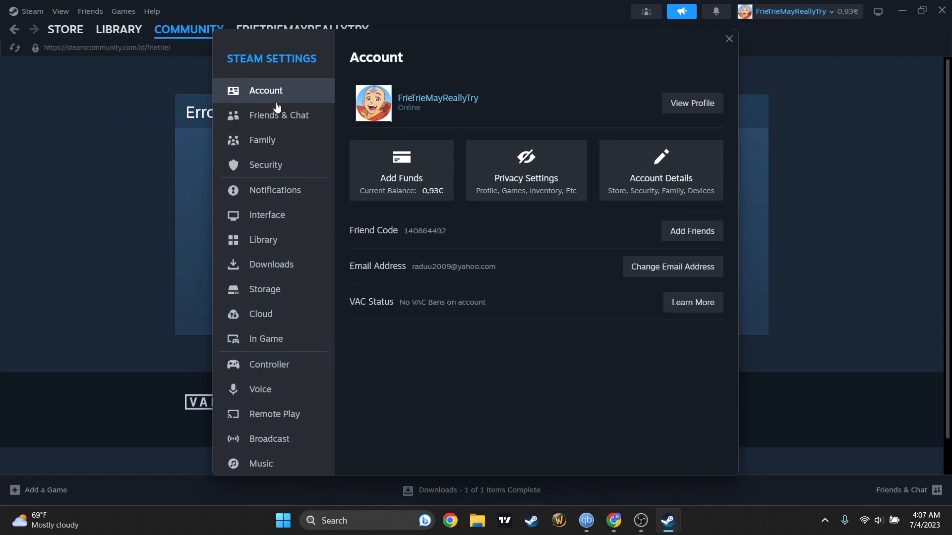
{"action": "mouse_move", "coordinate": [660, 176]}
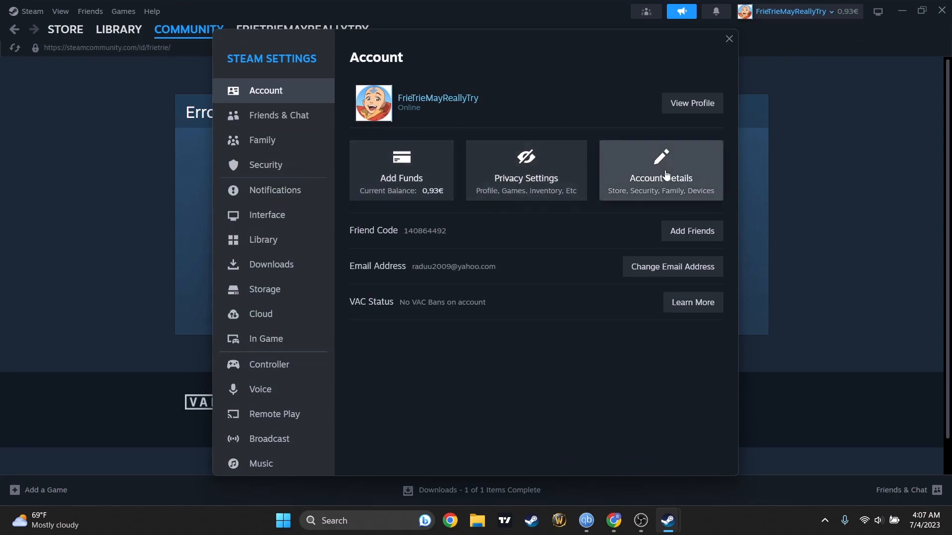
{"action": "mouse_move", "coordinate": [430, 247]}
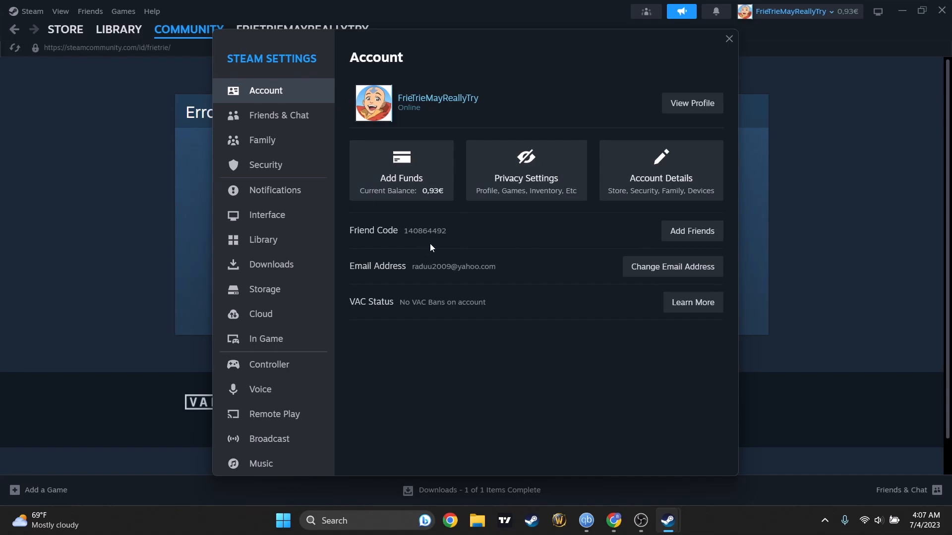
Browse the Friends & Chat, Security and Notifications pages in Steam Settings
{"action": "left_click", "coordinate": [279, 115]}
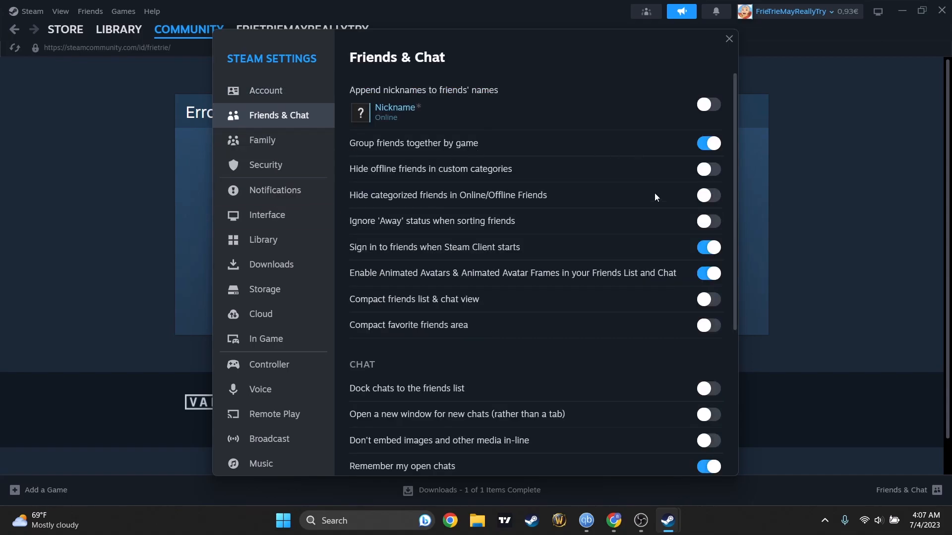
{"action": "left_click", "coordinate": [266, 165]}
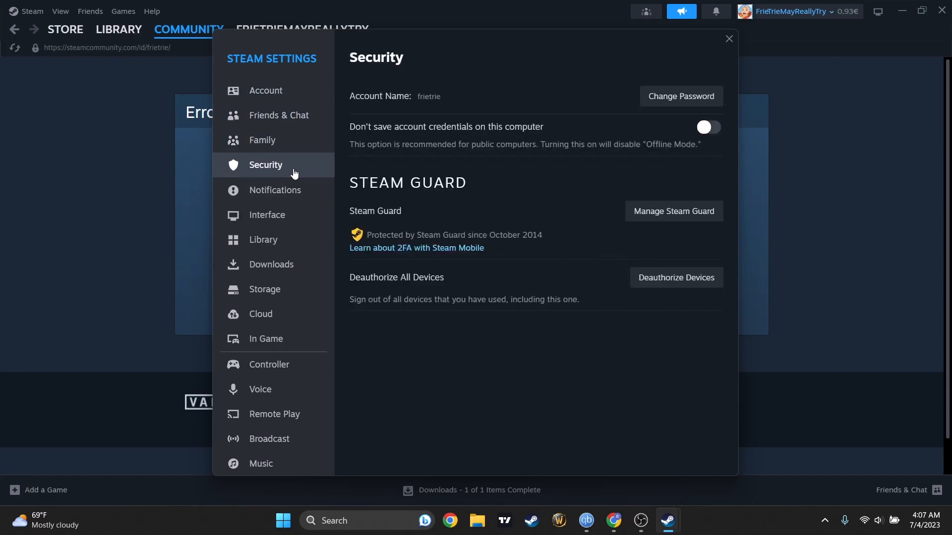
{"action": "left_click", "coordinate": [275, 191]}
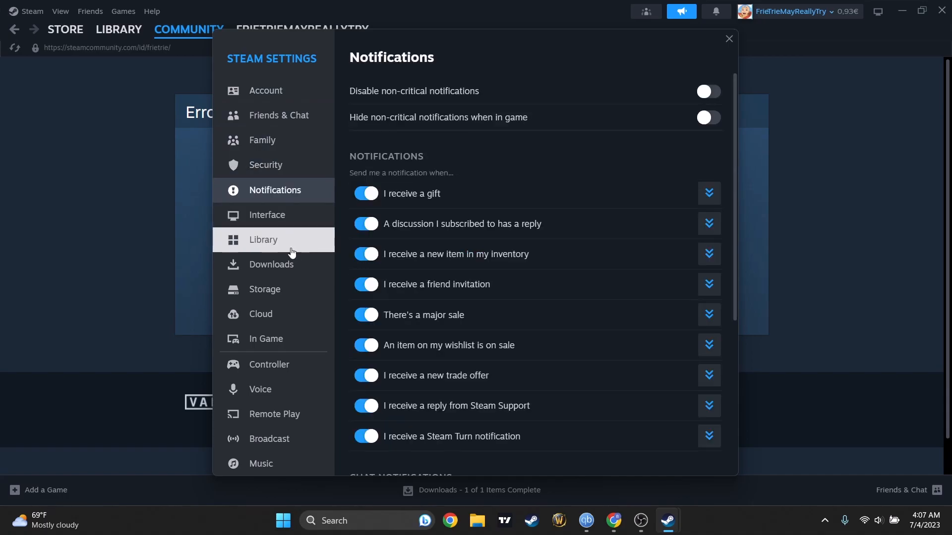
{"action": "mouse_move", "coordinate": [288, 290]}
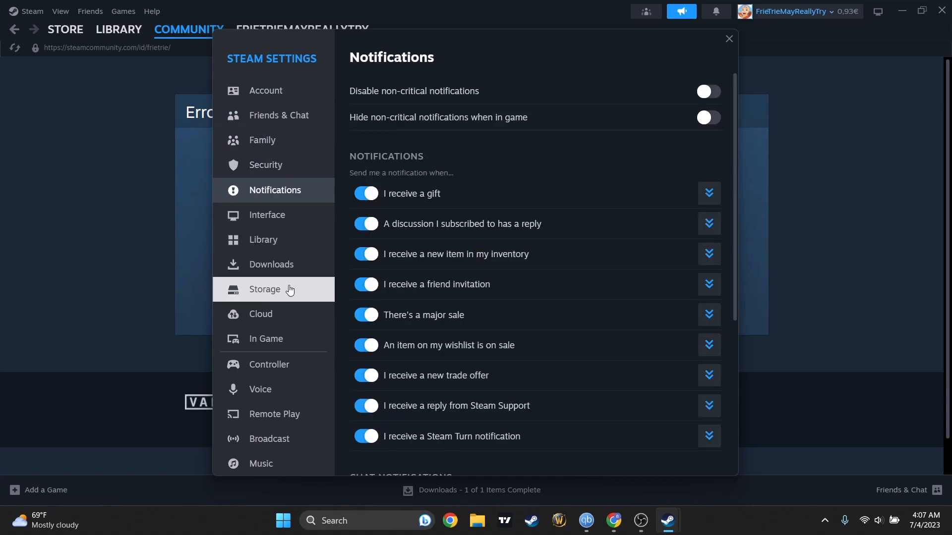
Browse the Storage, Cloud, Voice and Controller settings pages
{"action": "left_click", "coordinate": [263, 288]}
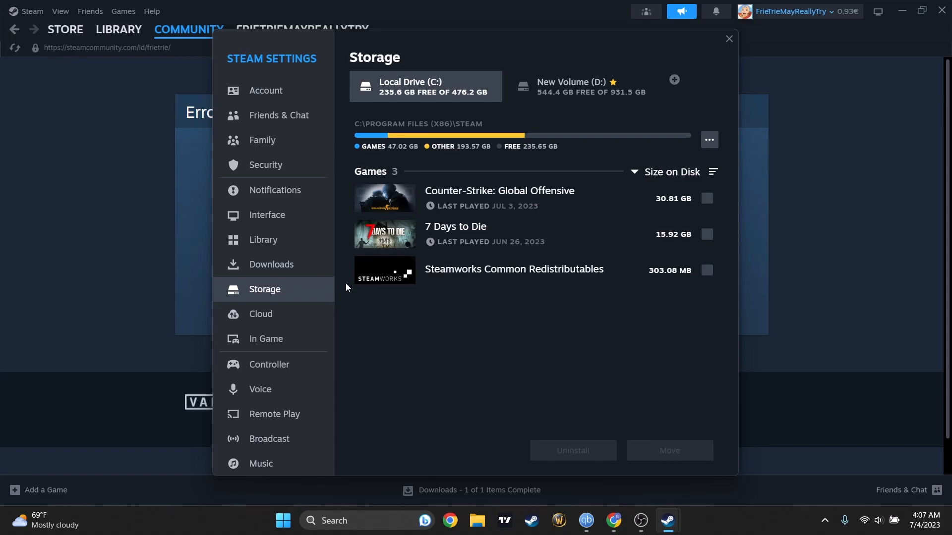
{"action": "mouse_move", "coordinate": [271, 264]}
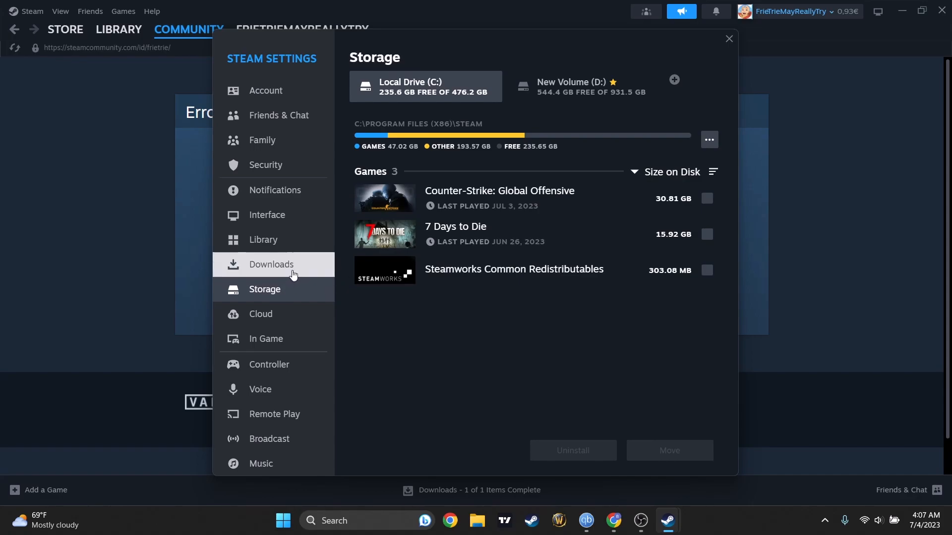
{"action": "left_click", "coordinate": [261, 314]}
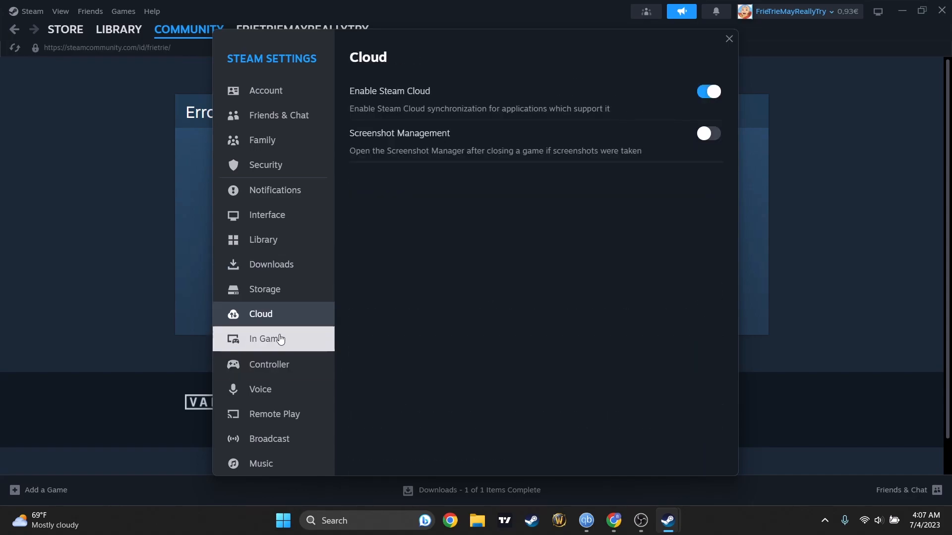
{"action": "left_click", "coordinate": [259, 389]}
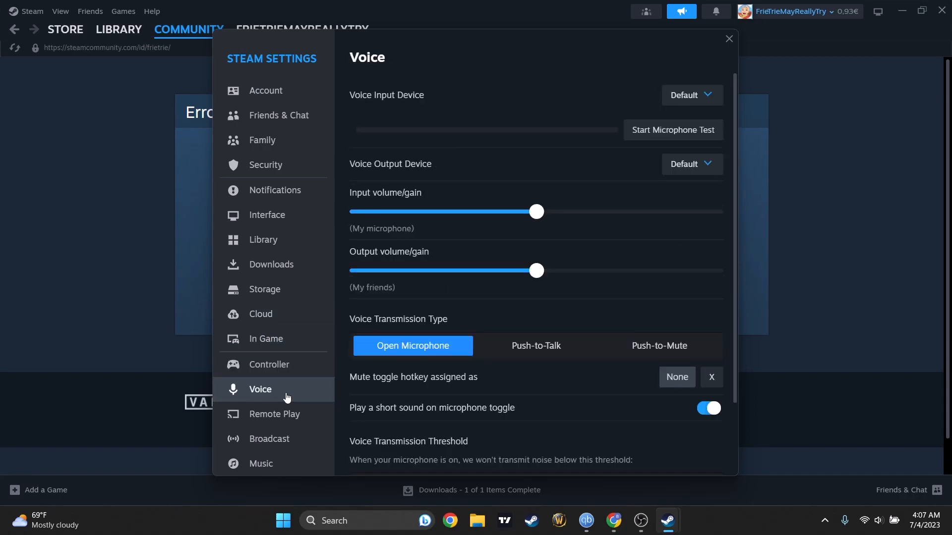
{"action": "mouse_move", "coordinate": [418, 375]}
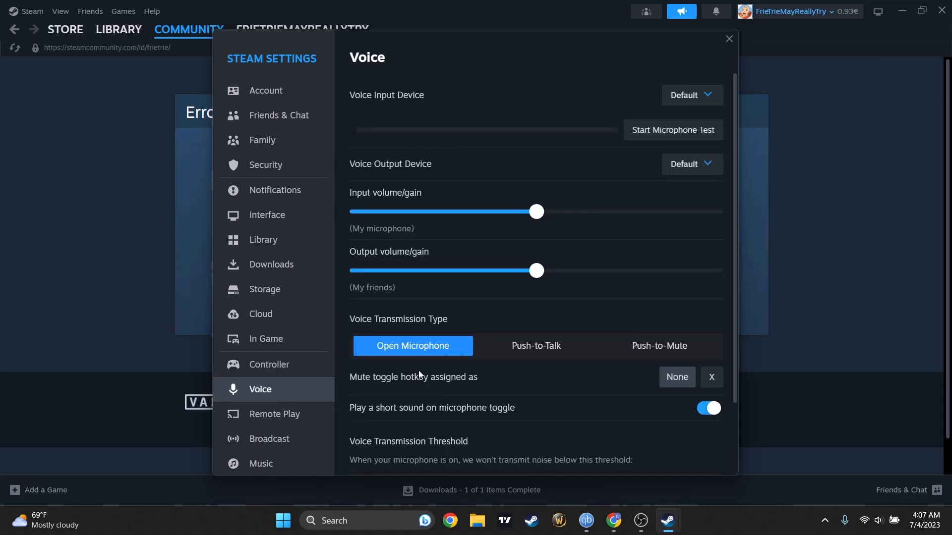
{"action": "left_click", "coordinate": [269, 364]}
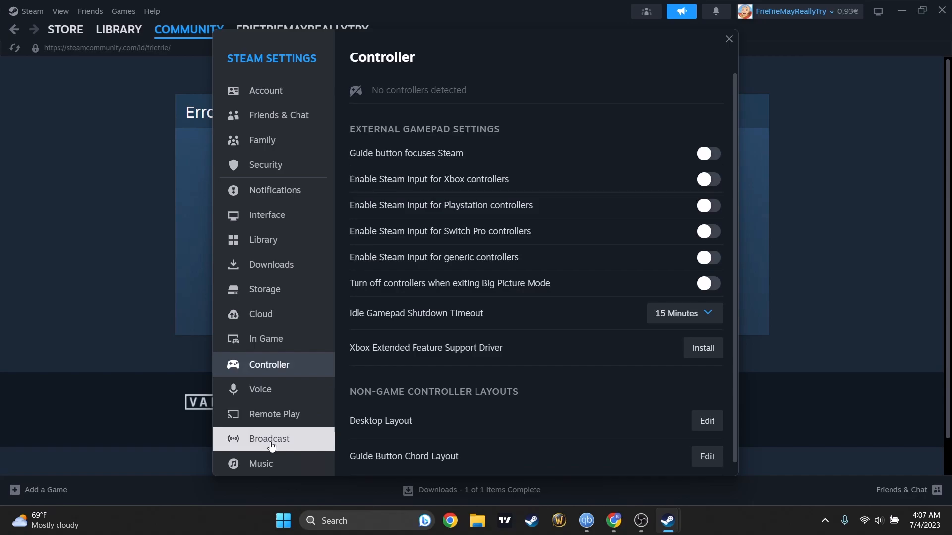
View the Broadcast and Remote Play pages, then close Steam Settings
{"action": "left_click", "coordinate": [269, 439]}
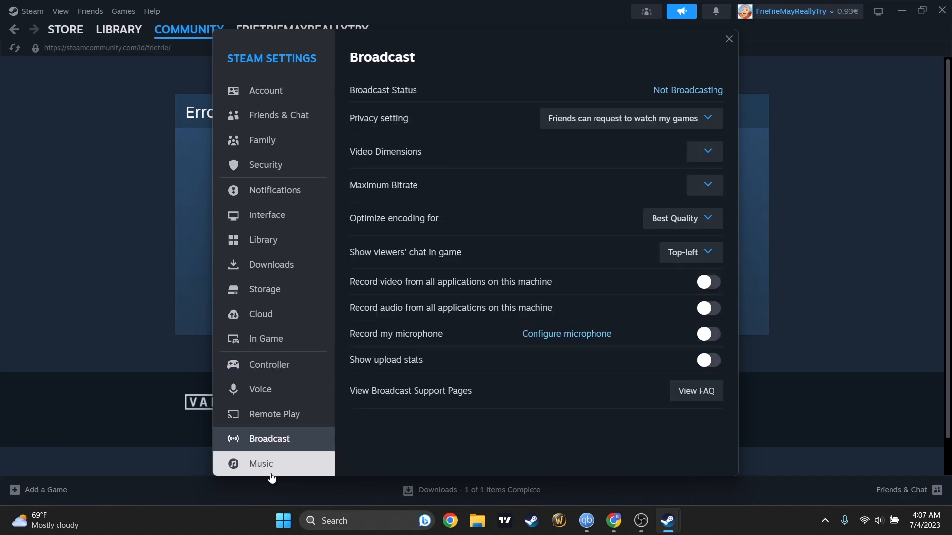
{"action": "left_click", "coordinate": [275, 414]}
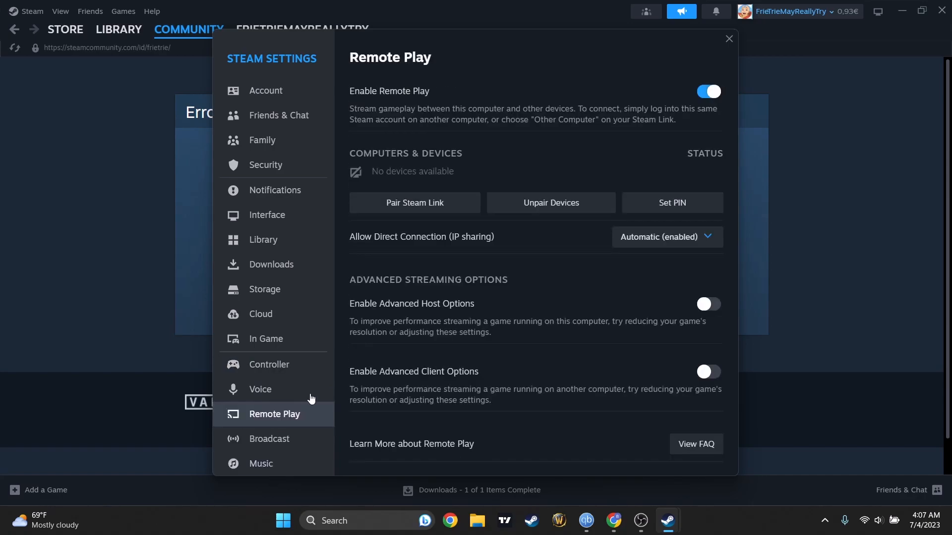
{"action": "left_click", "coordinate": [728, 39]}
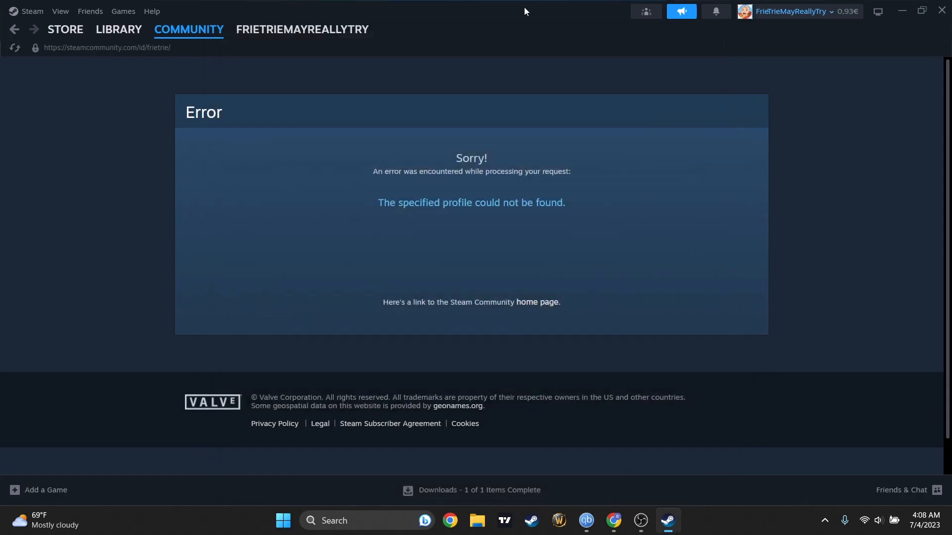
Return to the Library home view with the game list and shelves
{"action": "left_click", "coordinate": [301, 29]}
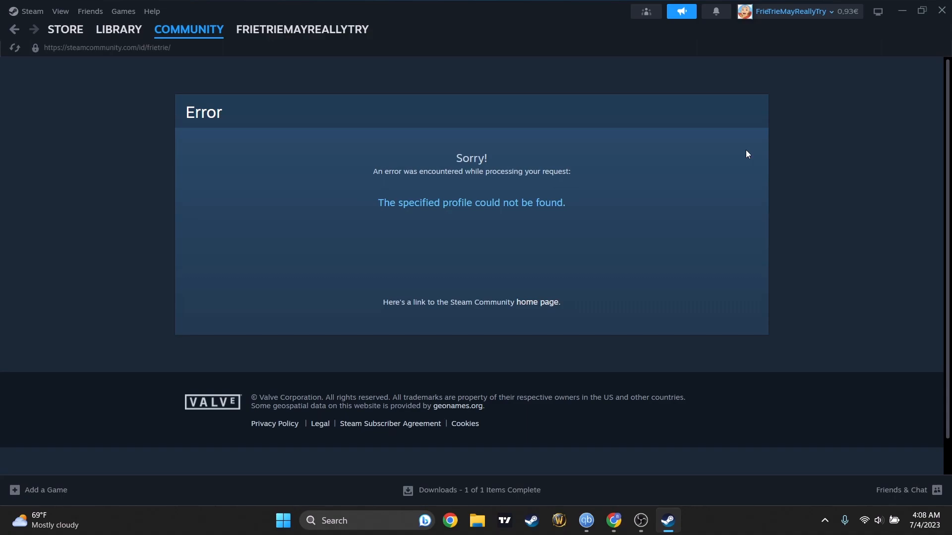
{"action": "mouse_move", "coordinate": [140, 77]}
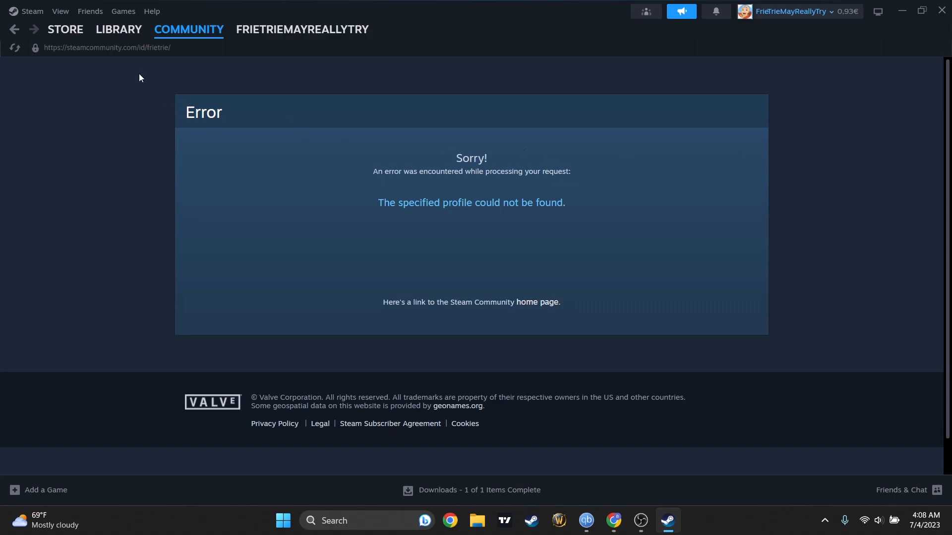
{"action": "left_click", "coordinate": [118, 28]}
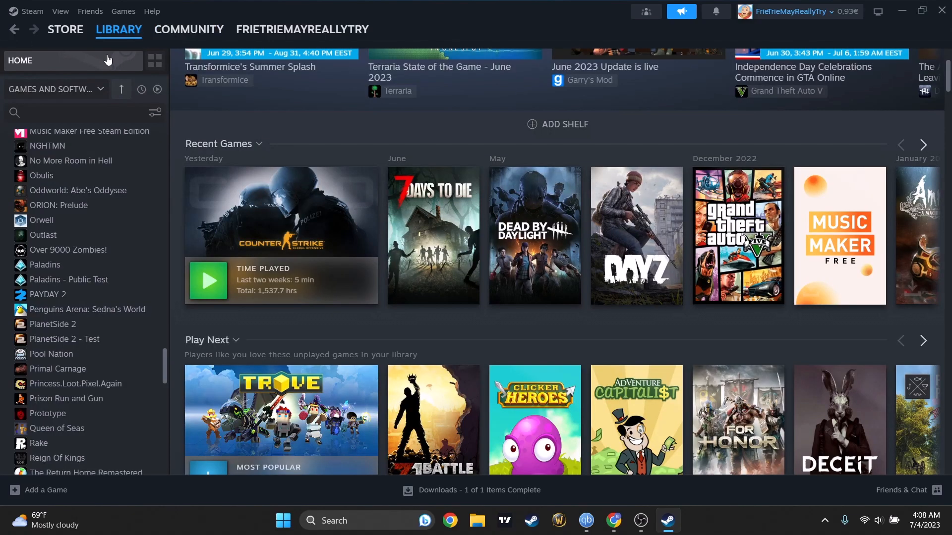